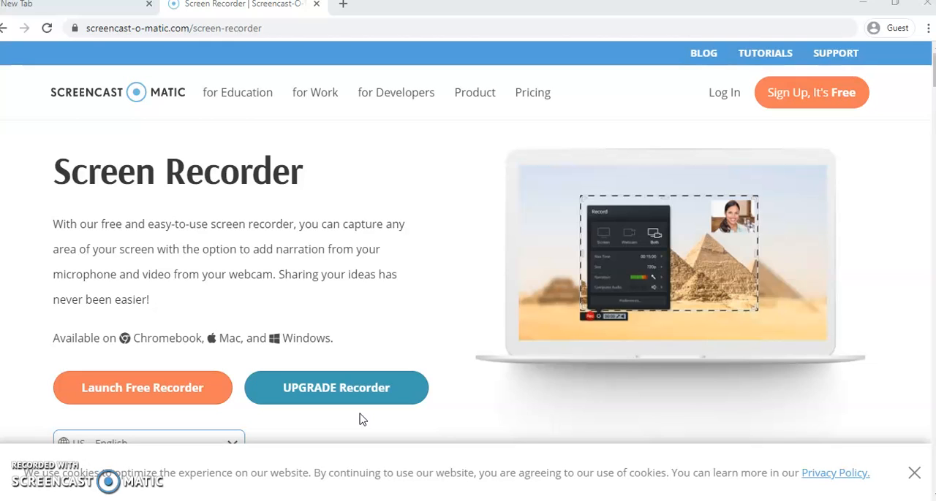
mouse_move(268, 61)
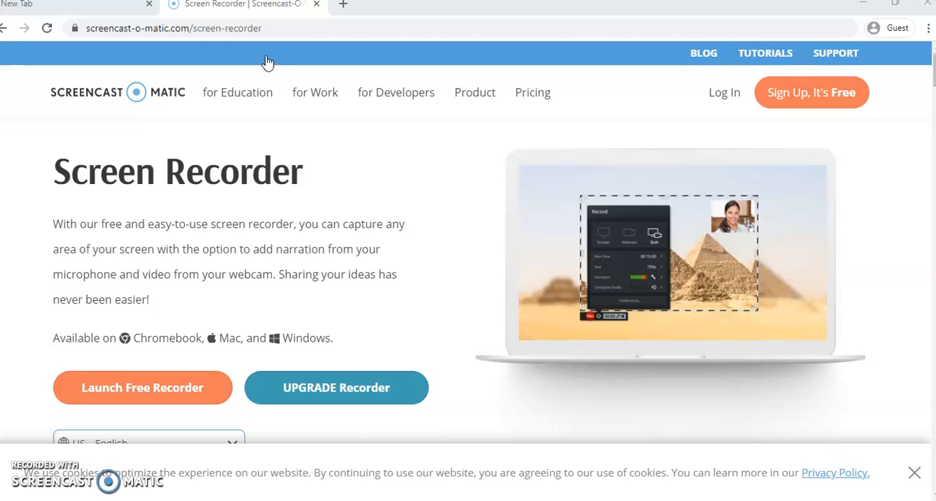
Step: Switch from the Guest profile to the student's school Chrome profile with a fresh Google page
click(73, 5)
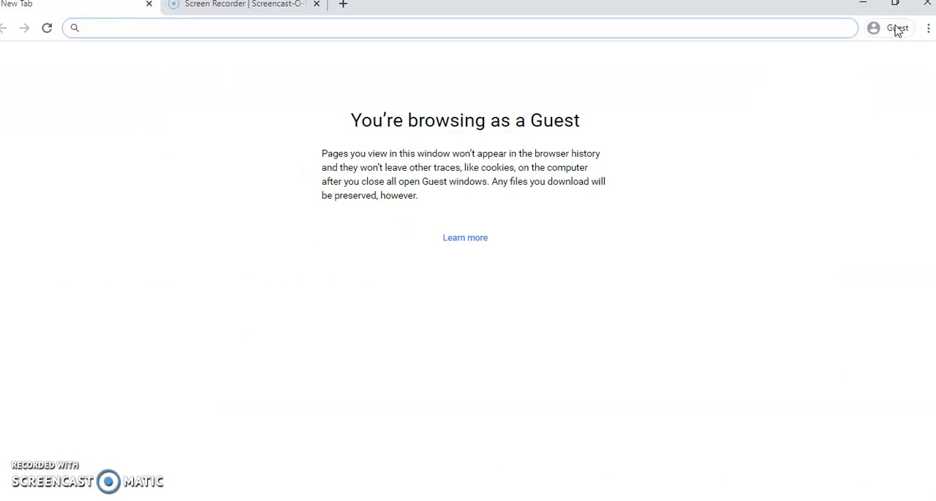
mouse_move(859, 110)
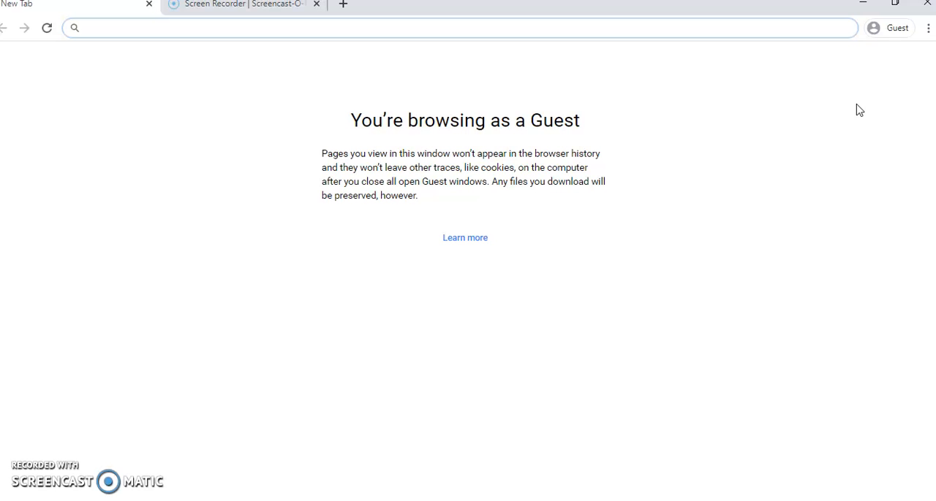
click(886, 28)
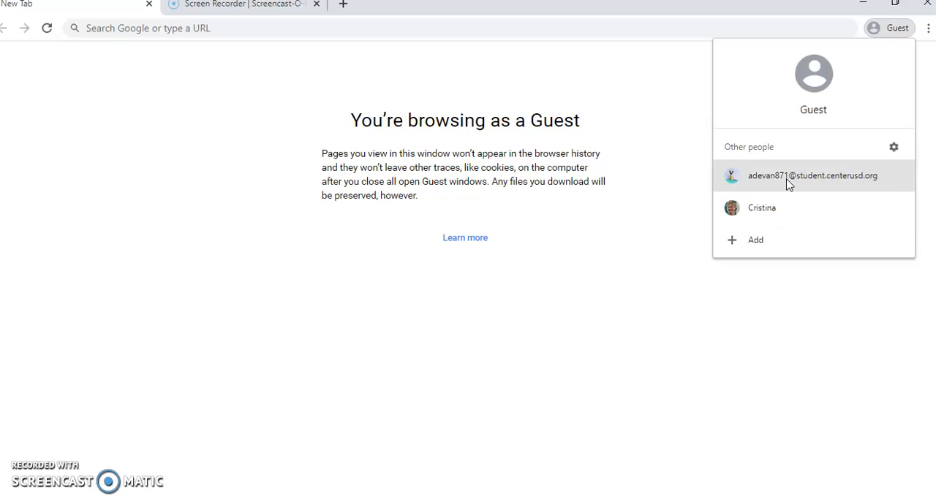
mouse_move(786, 181)
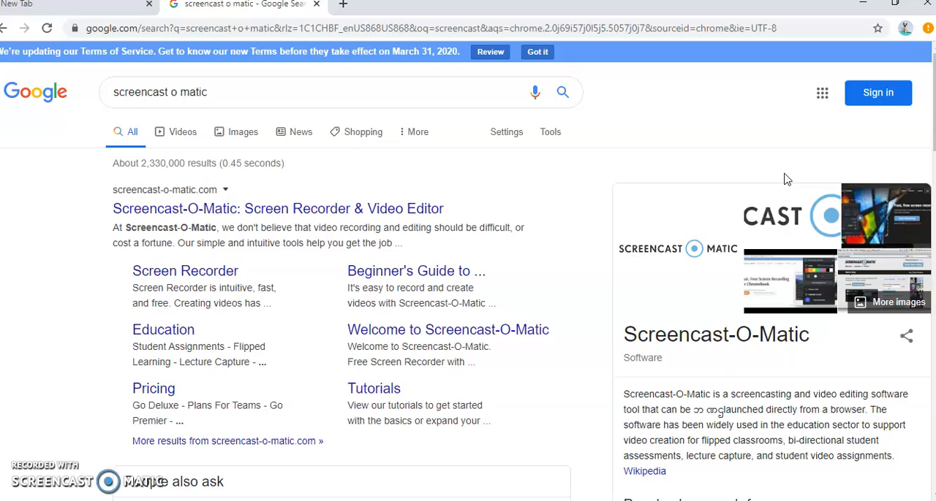
mouse_move(603, 187)
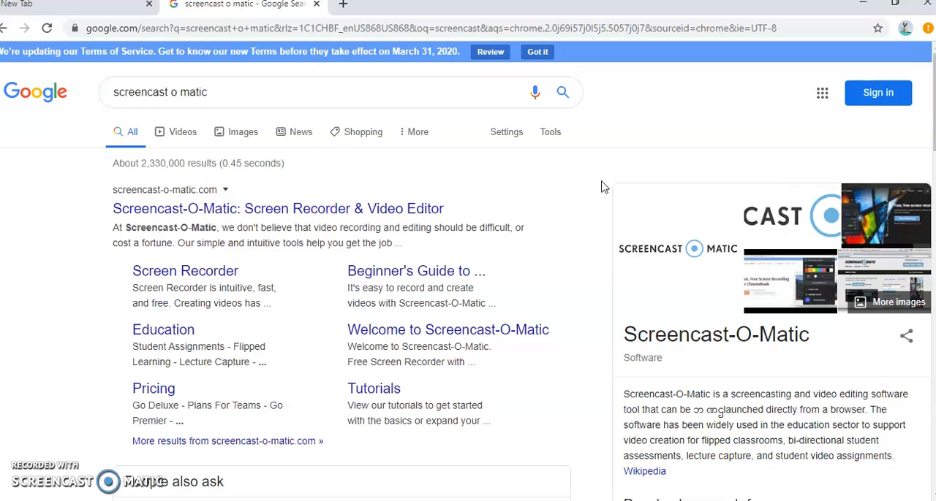
click(906, 28)
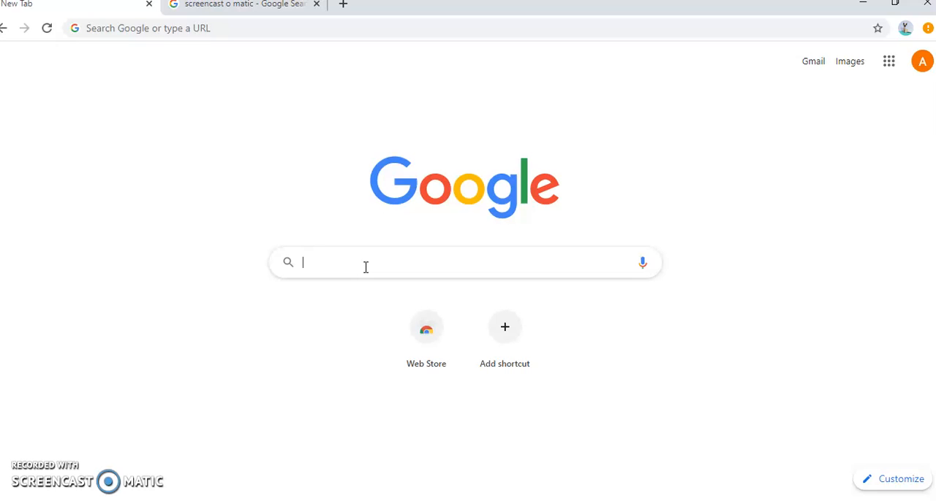
Step: Search Google for 'gmail' and follow the Gmail result to its sign-in page
text(gmail)
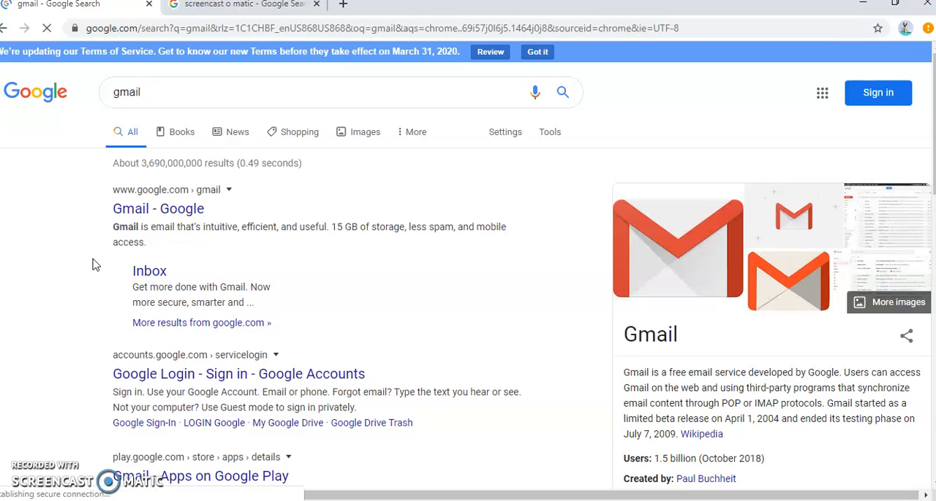
click(158, 208)
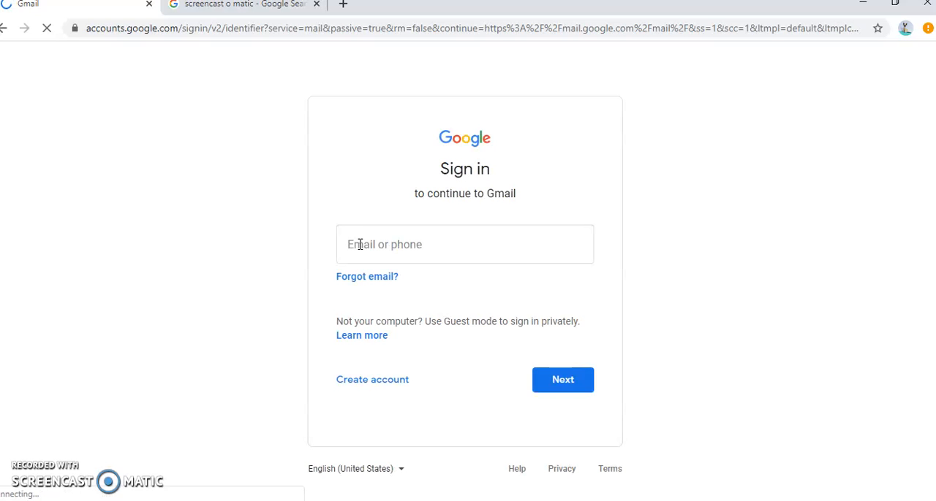
click(465, 245)
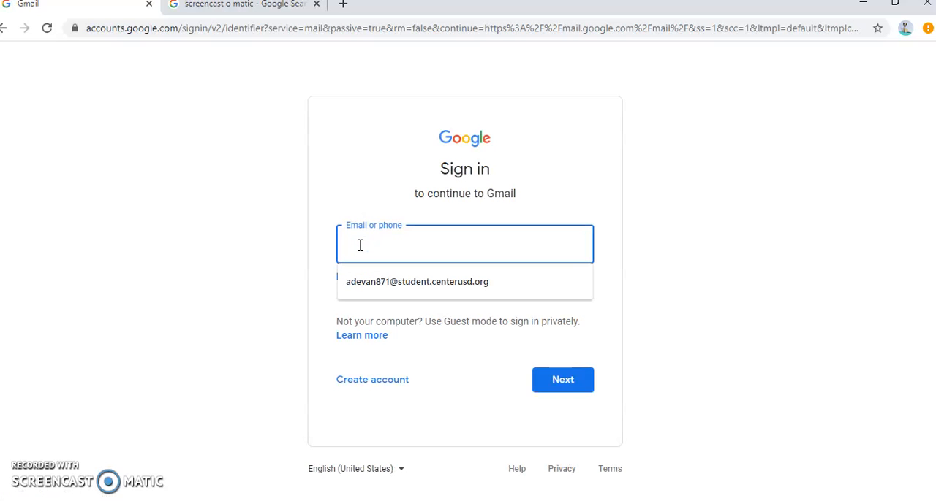
text(adevan)
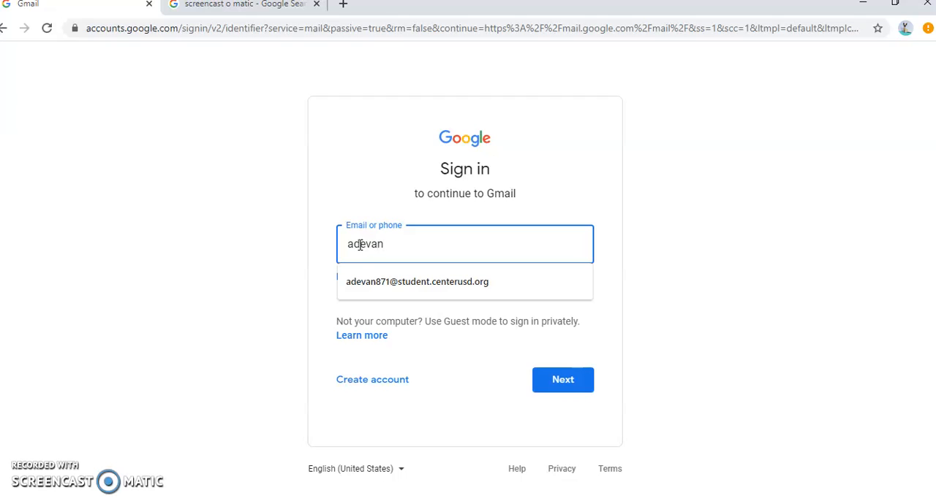
text(871)
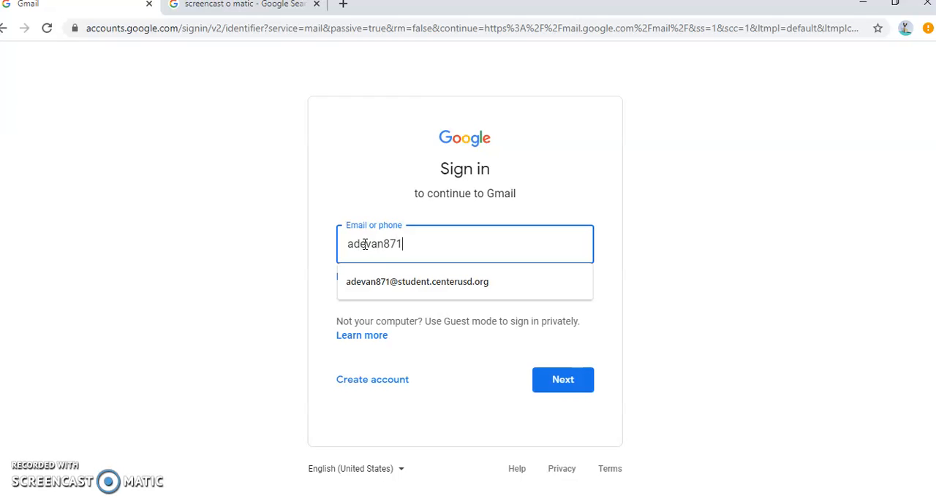
click(417, 281)
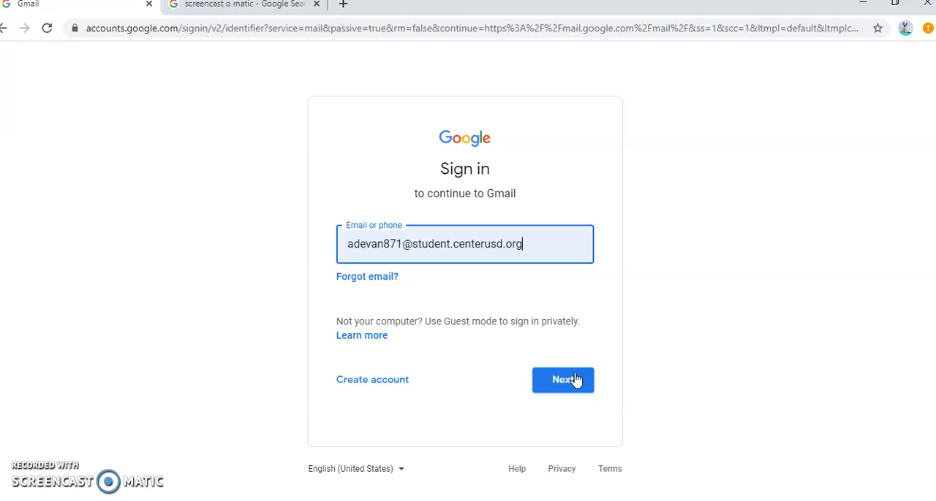
click(561, 380)
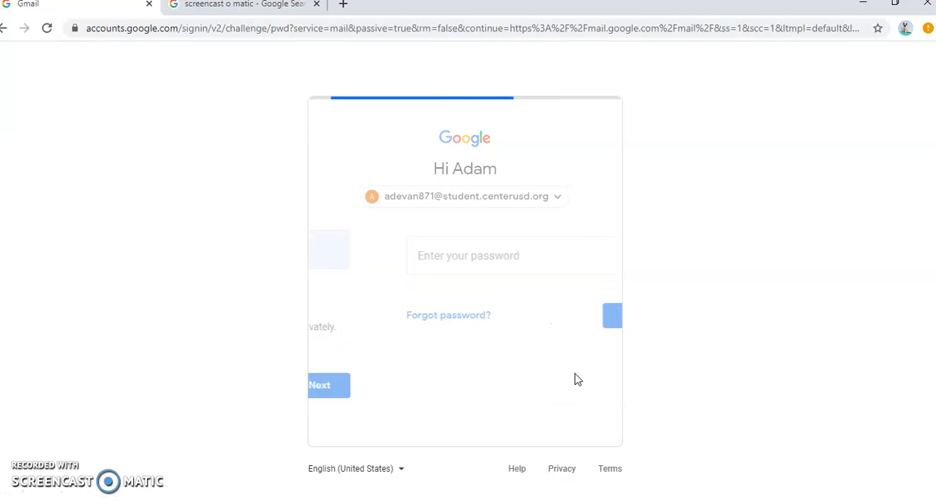
Step: Enter the account password and submit it to sign in to Gmail
click(465, 255)
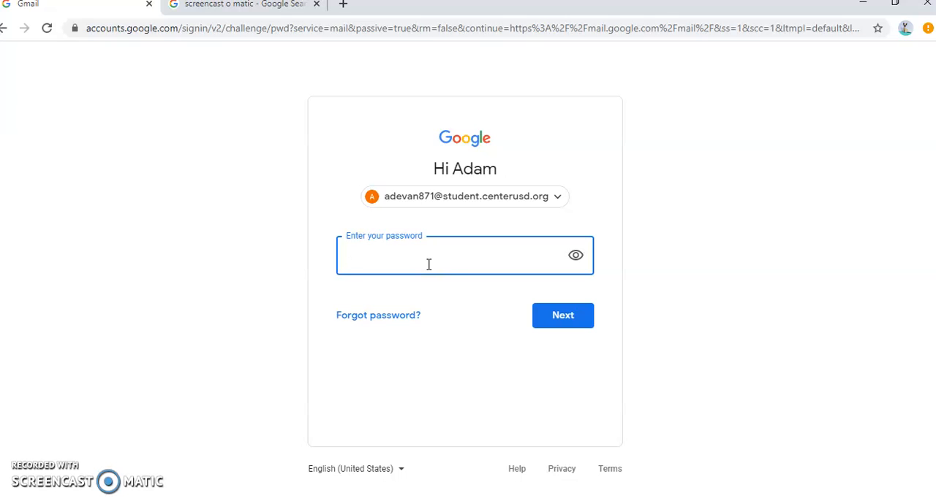
text(***)
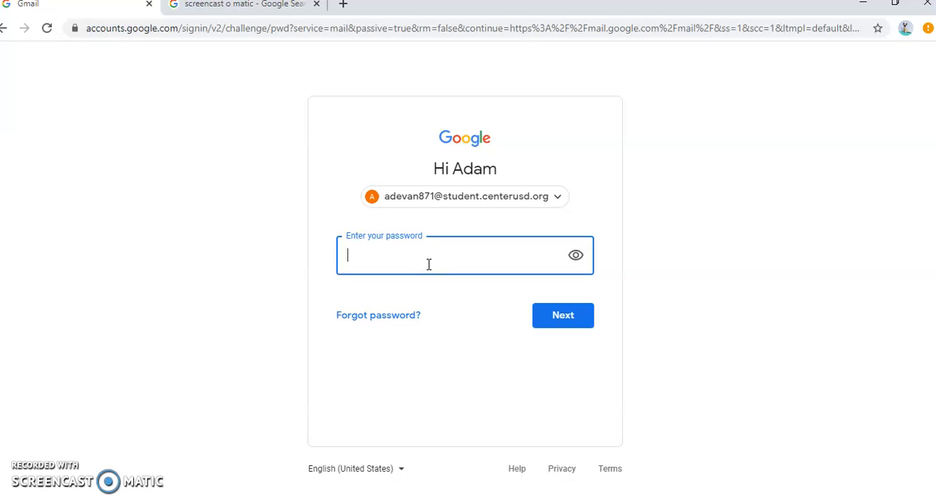
text(•••)
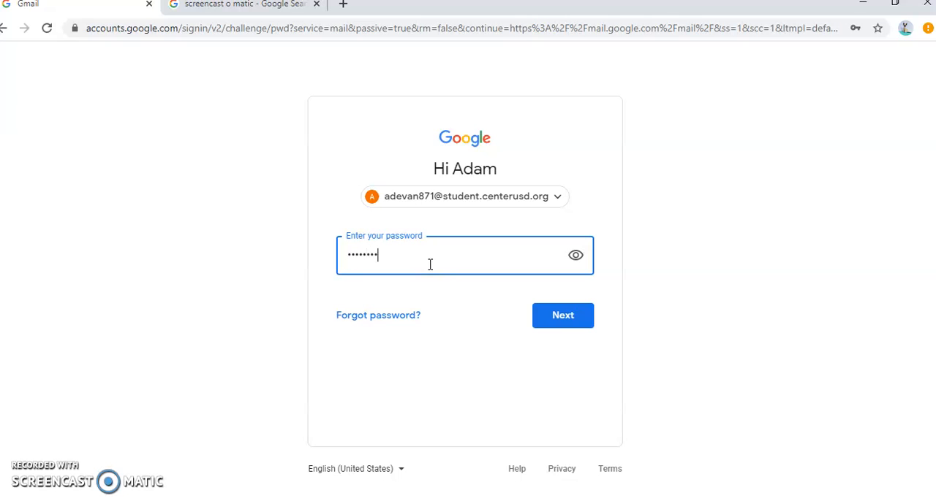
click(562, 316)
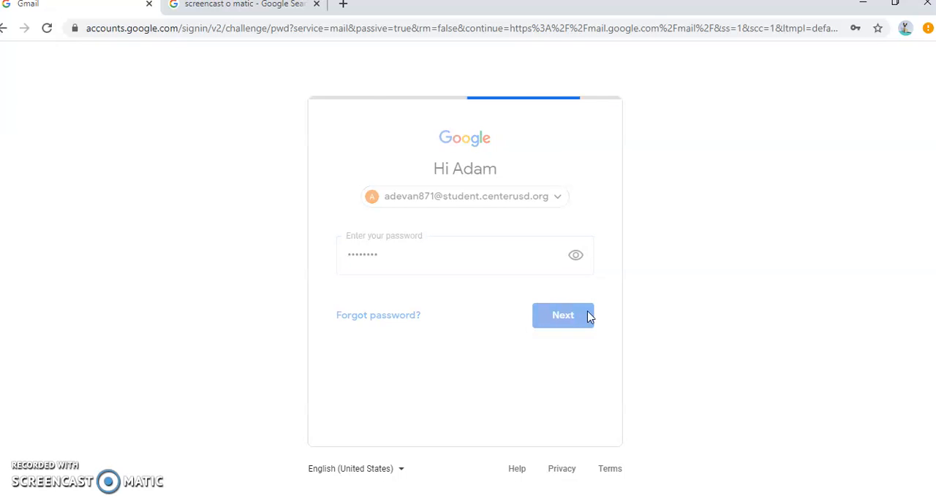
click(563, 315)
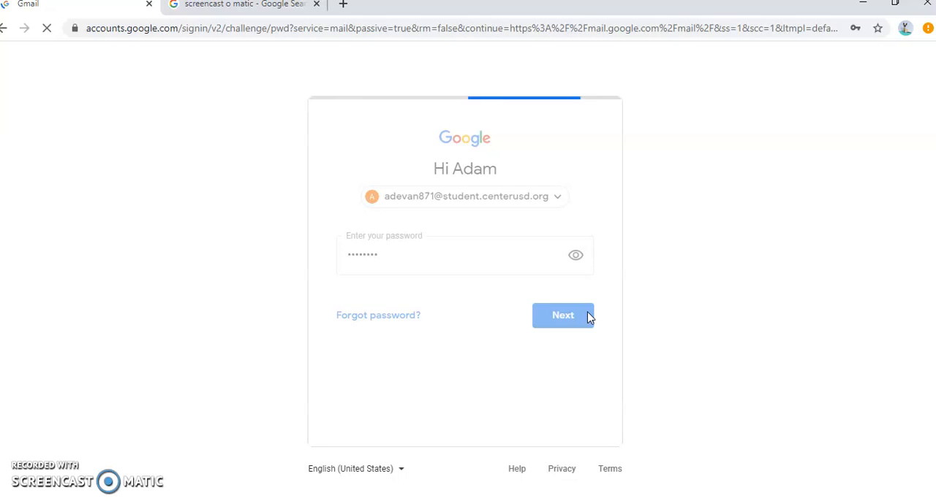
click(563, 316)
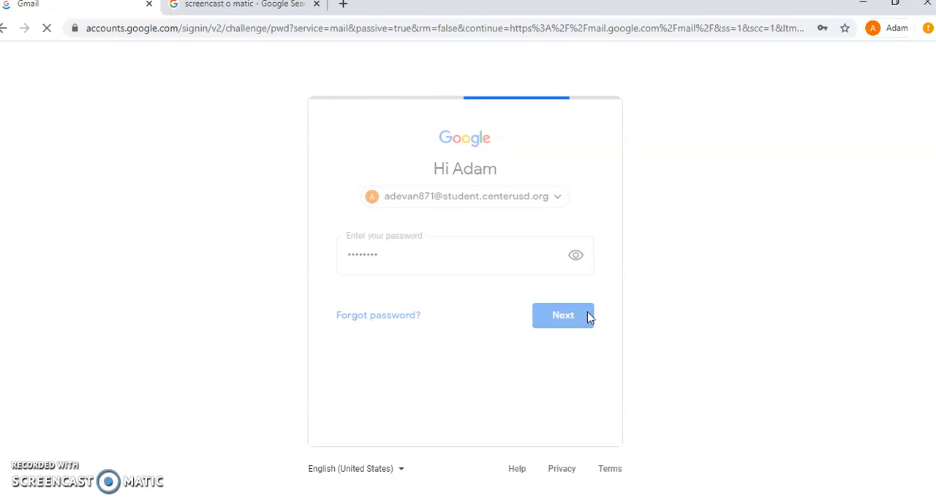
click(563, 316)
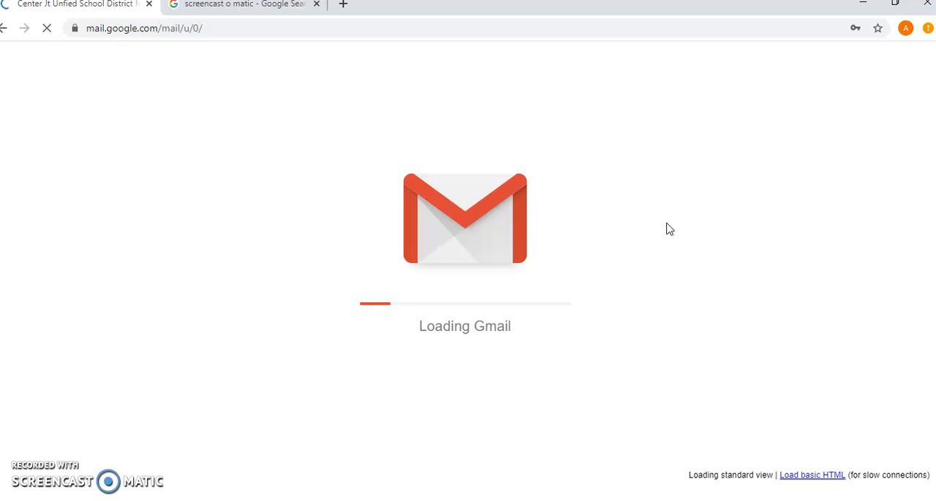
mouse_move(907, 28)
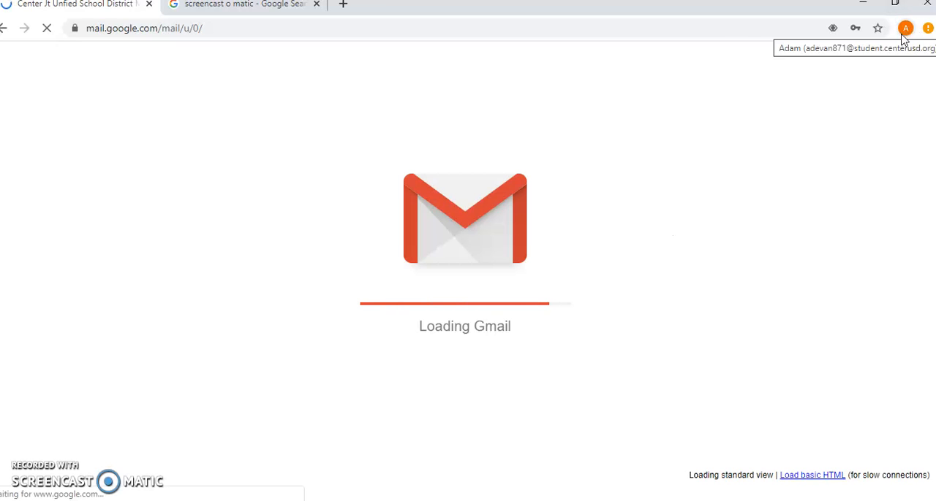
mouse_move(842, 181)
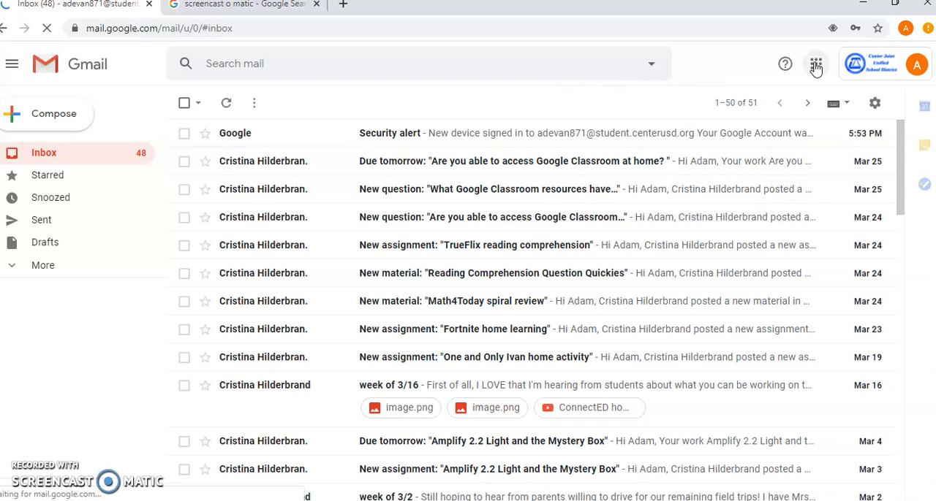
mouse_move(816, 64)
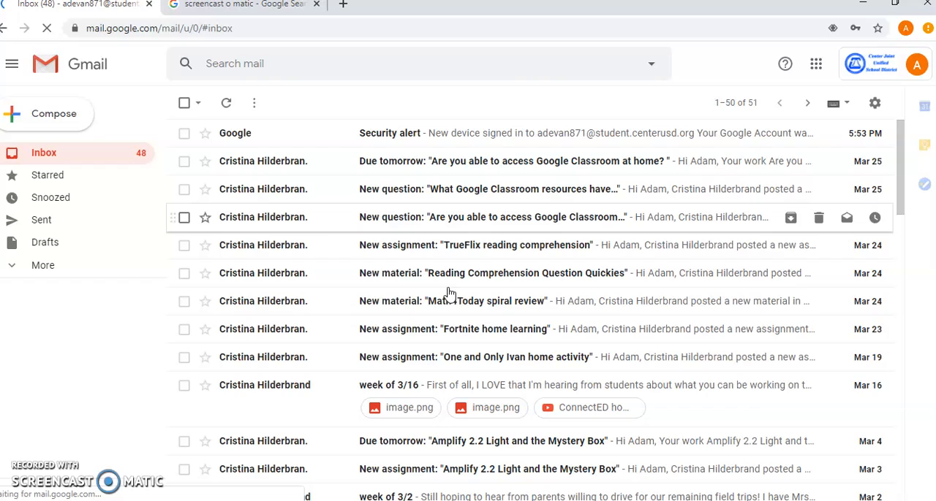
mouse_move(181, 389)
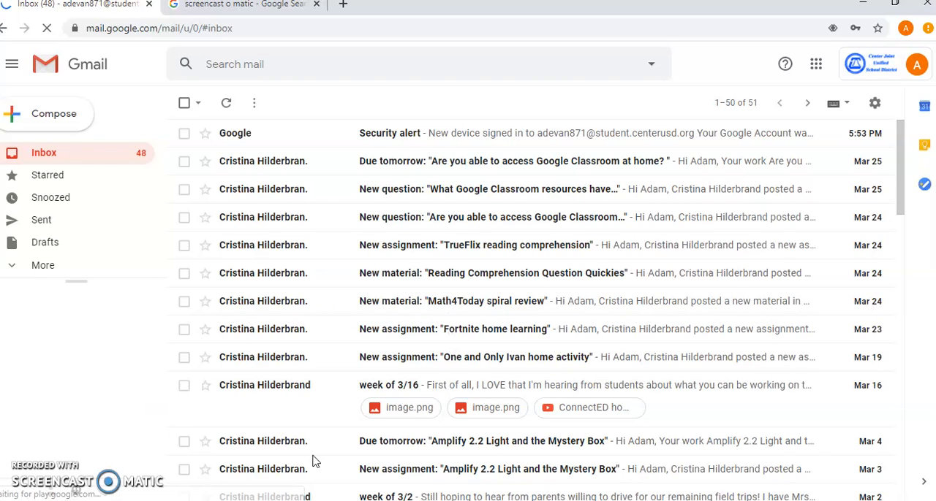
Step: Scroll the loading Gmail inbox while it finishes appearing
scroll(down, 3)
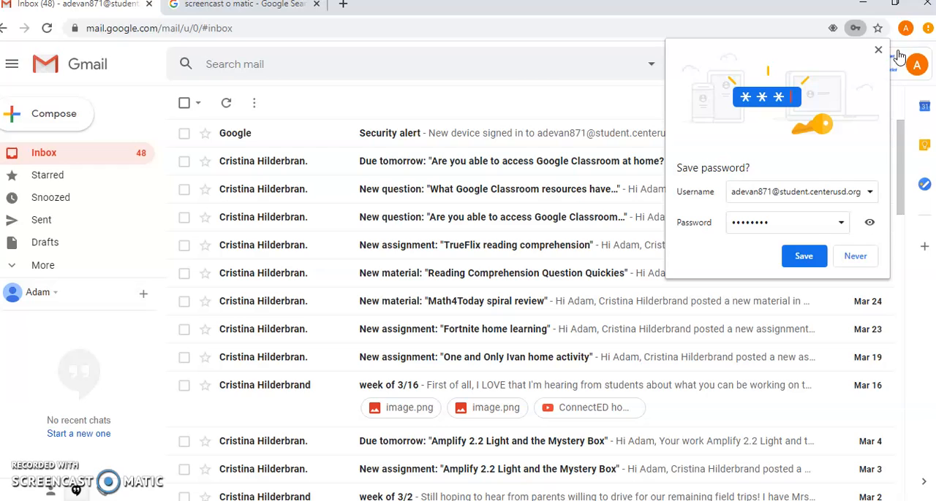
Step: Decline Chrome's save-password offer and launch Google Meet from the Google apps grid
click(877, 50)
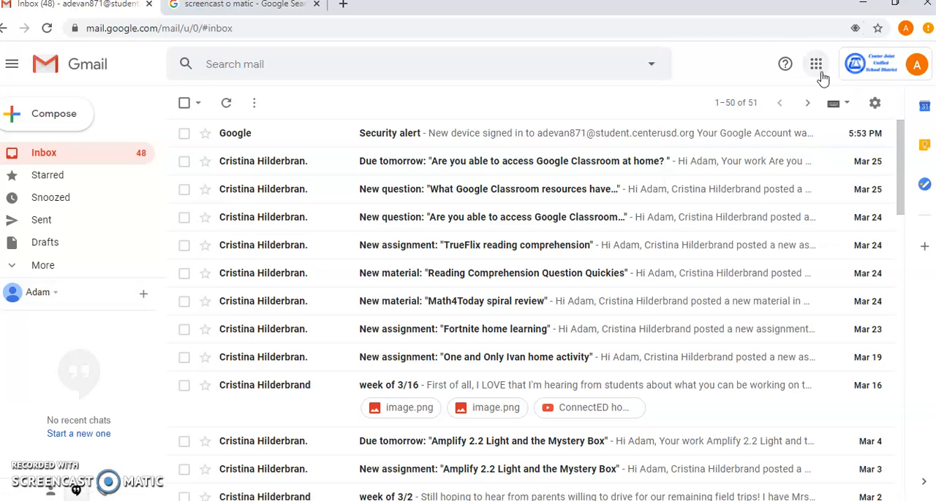
click(816, 65)
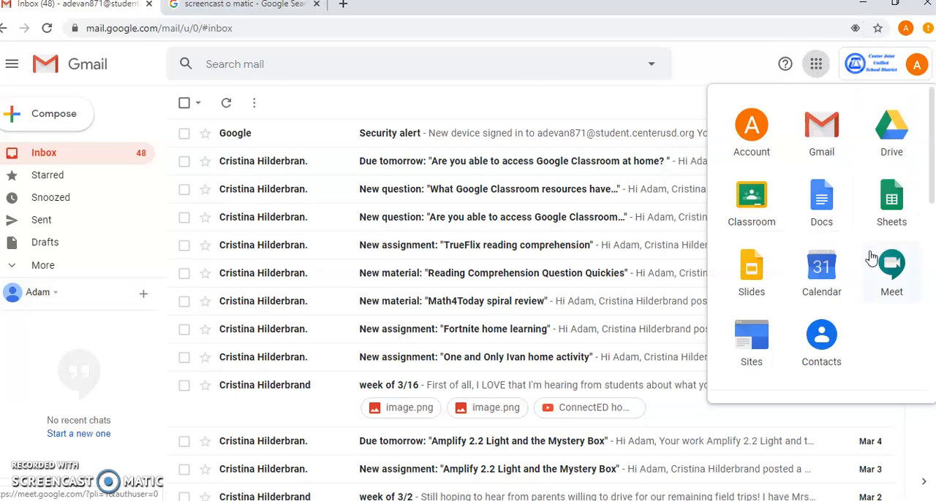
click(892, 270)
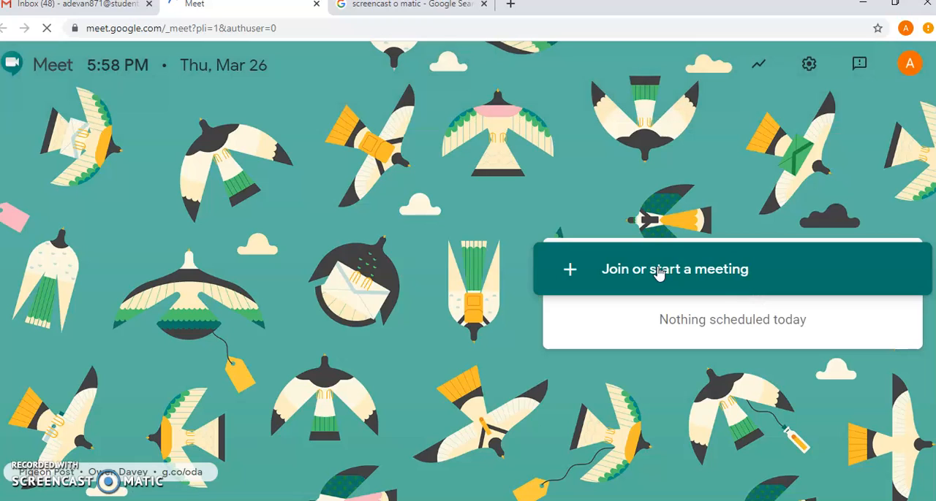
mouse_move(16, 64)
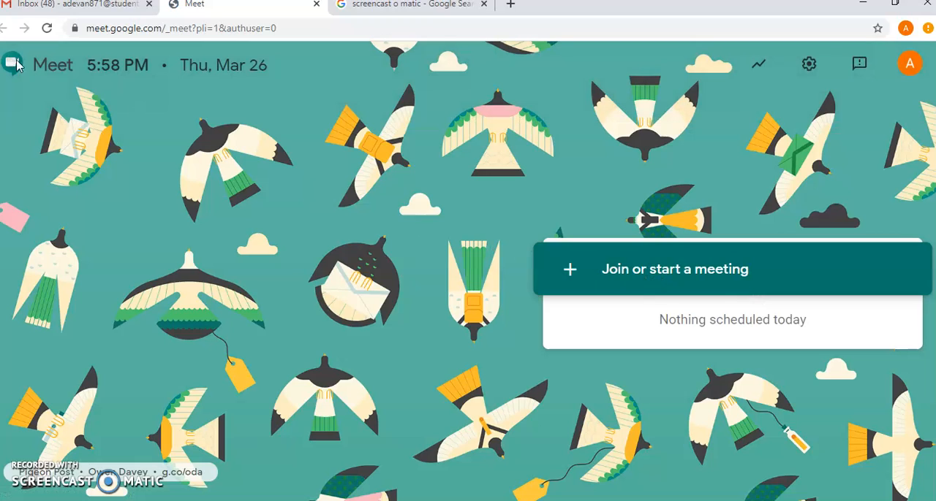
mouse_move(598, 269)
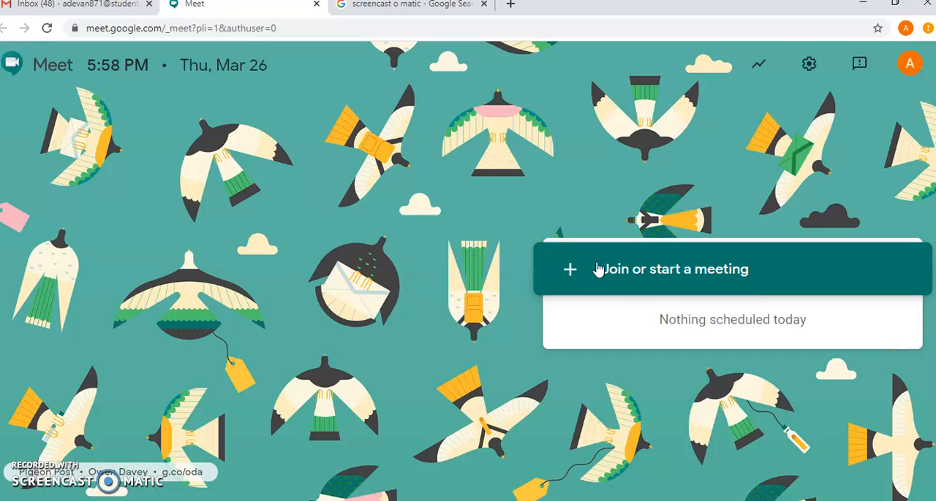
mouse_move(746, 344)
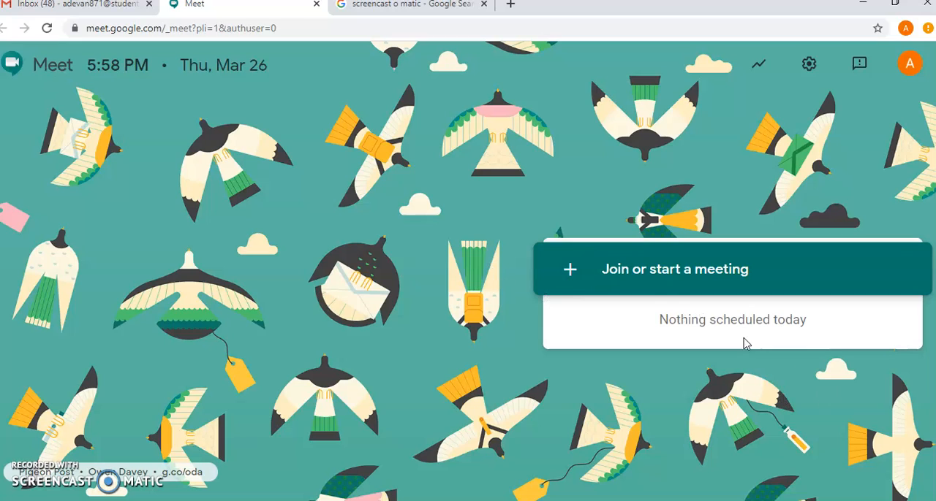
mouse_move(717, 324)
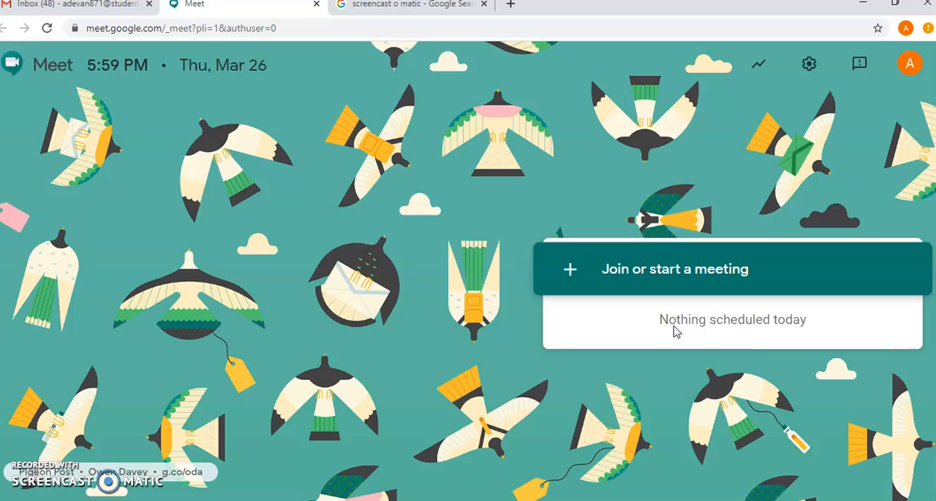
mouse_move(763, 313)
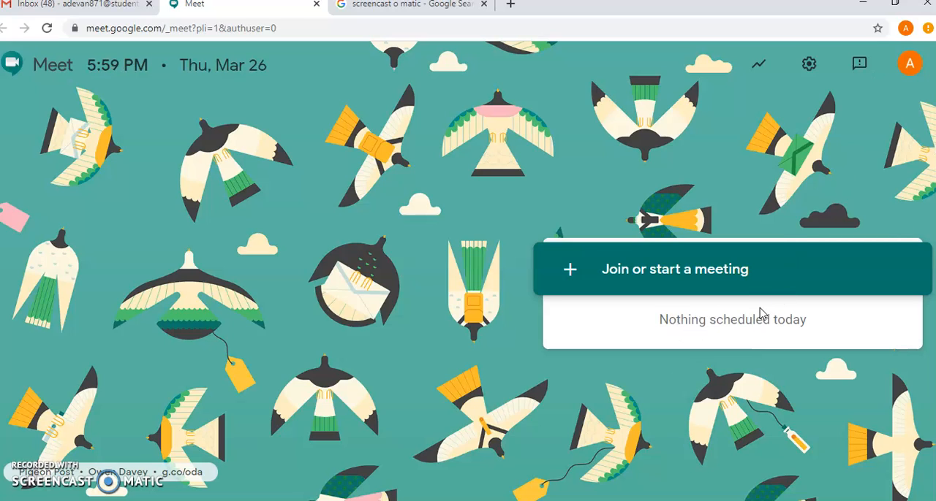
mouse_move(721, 330)
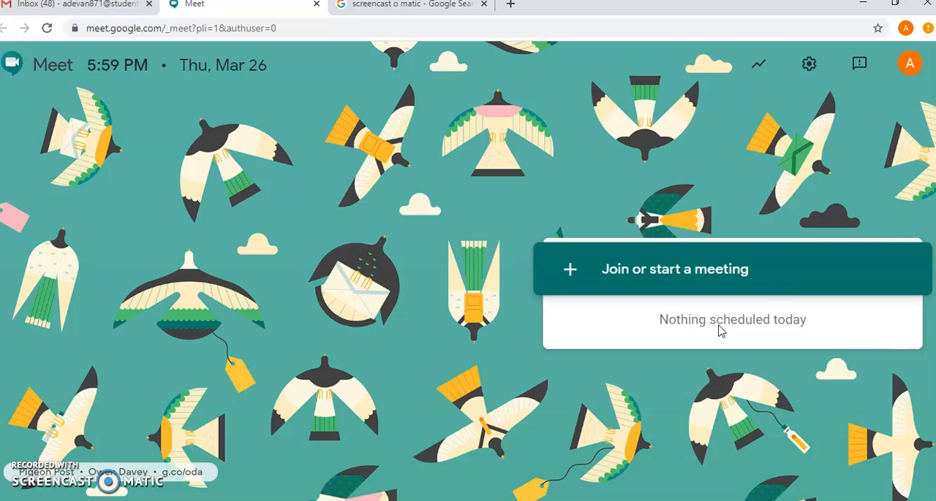
mouse_move(631, 345)
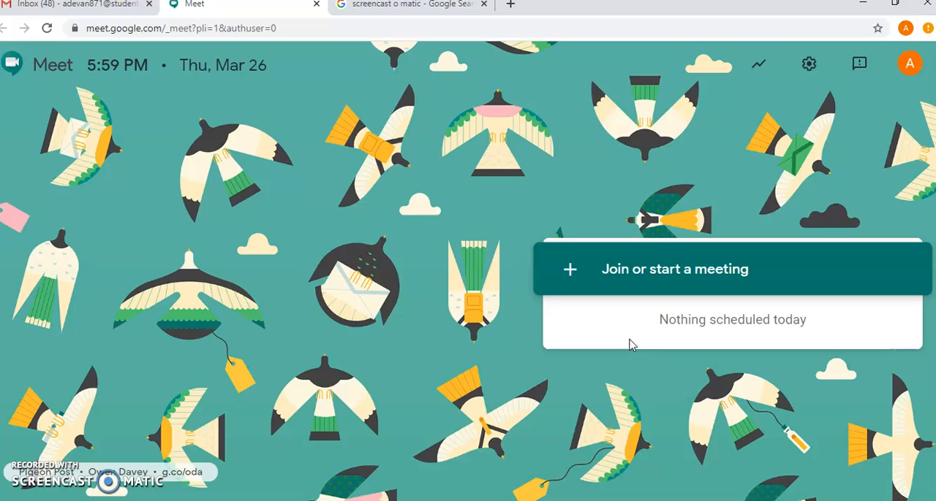
mouse_move(547, 378)
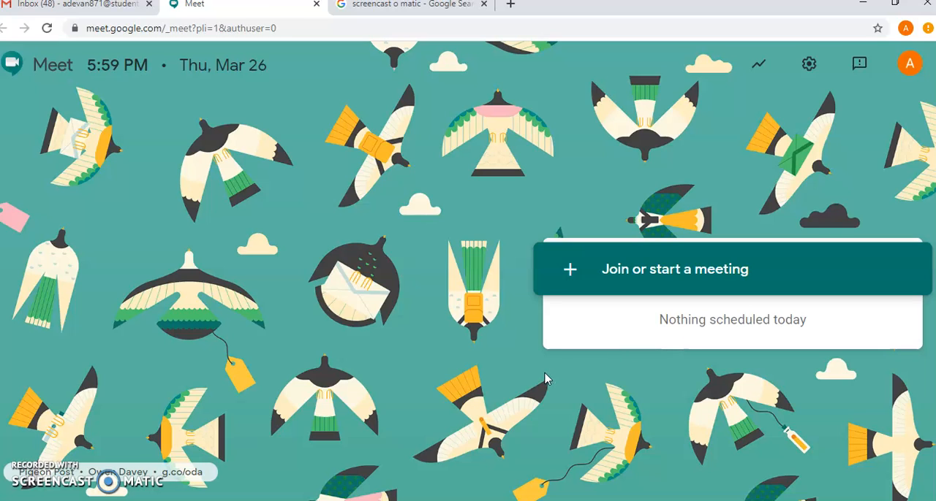
mouse_move(612, 358)
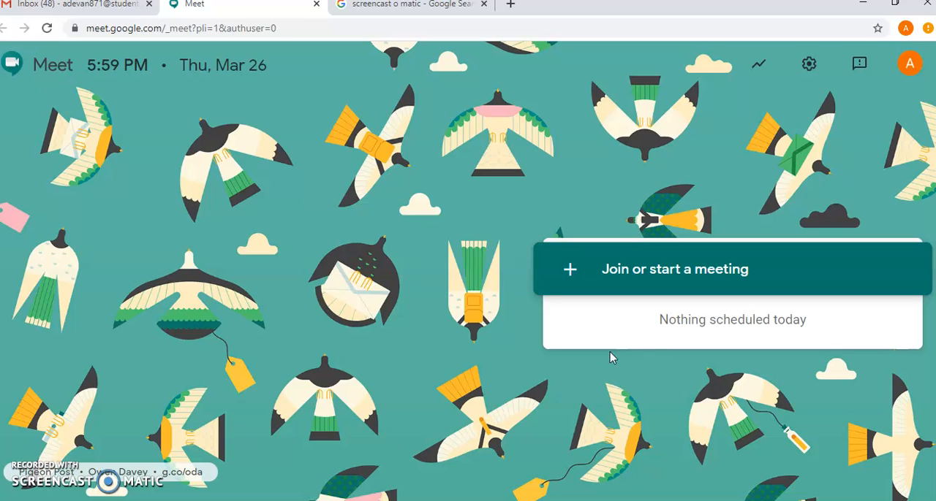
mouse_move(627, 286)
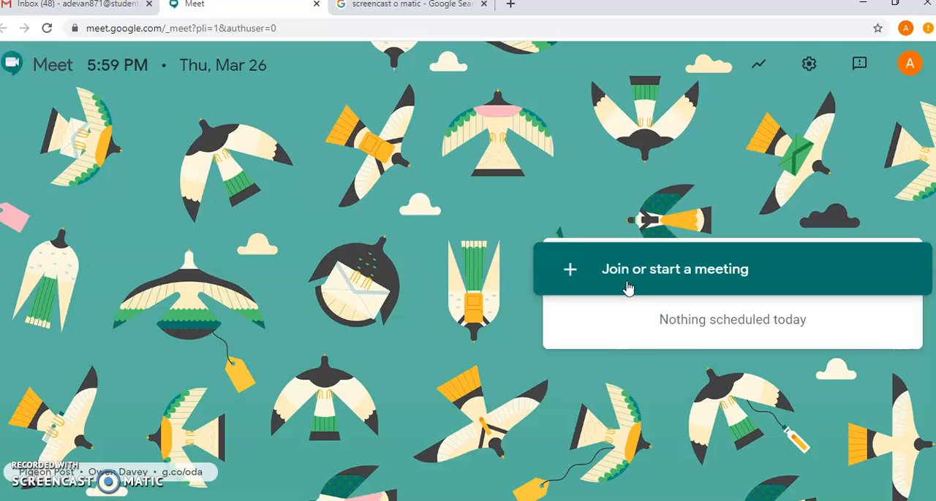
mouse_move(307, 88)
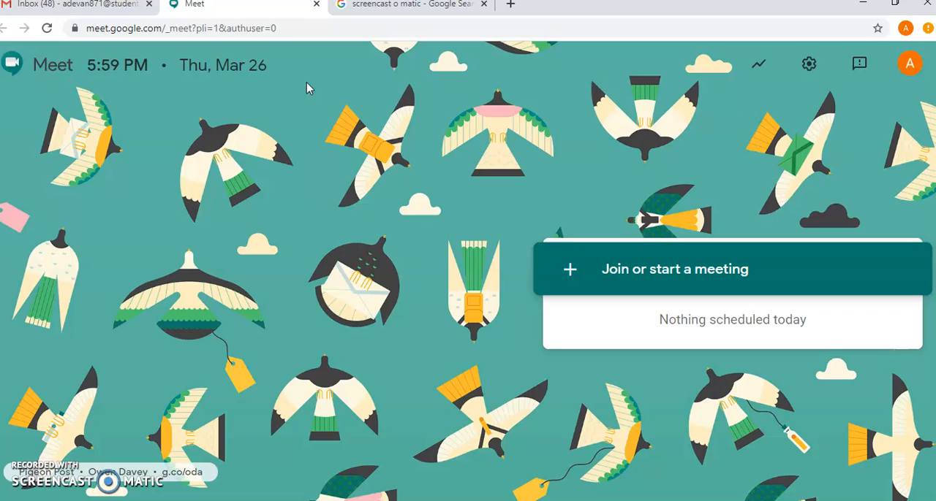
mouse_move(339, 134)
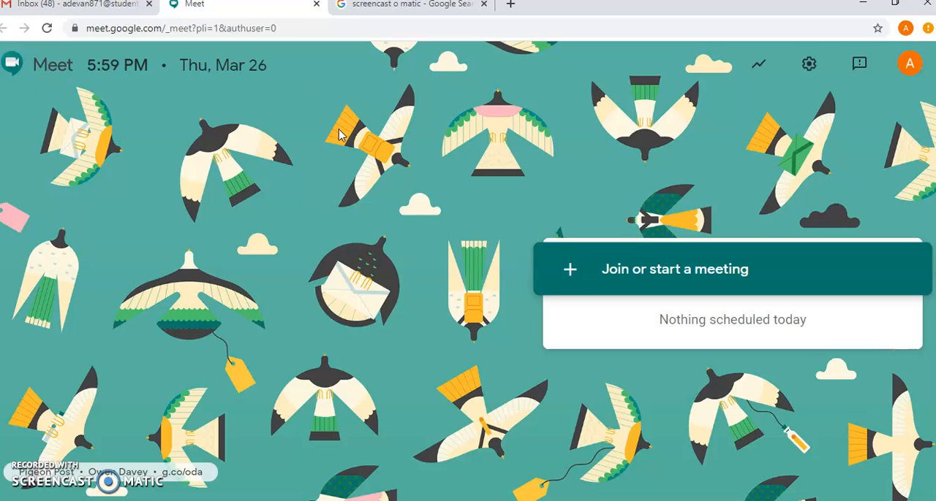
mouse_move(339, 129)
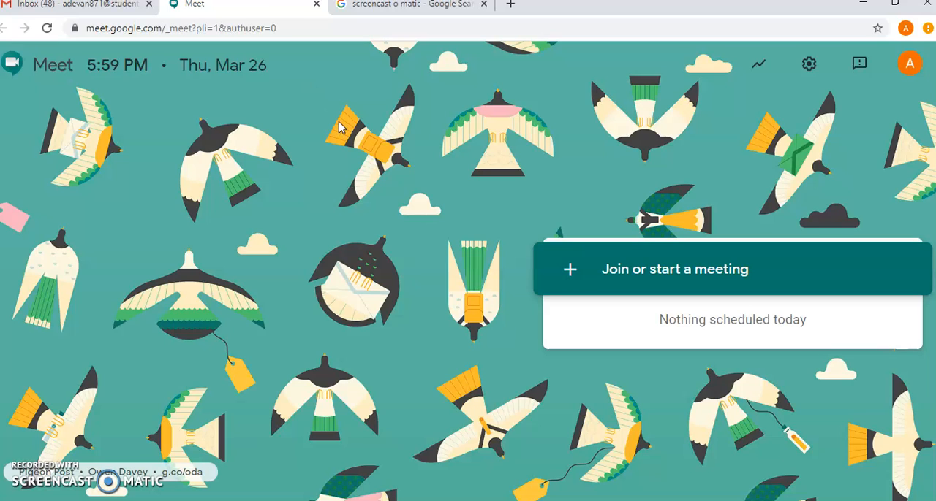
mouse_move(106, 365)
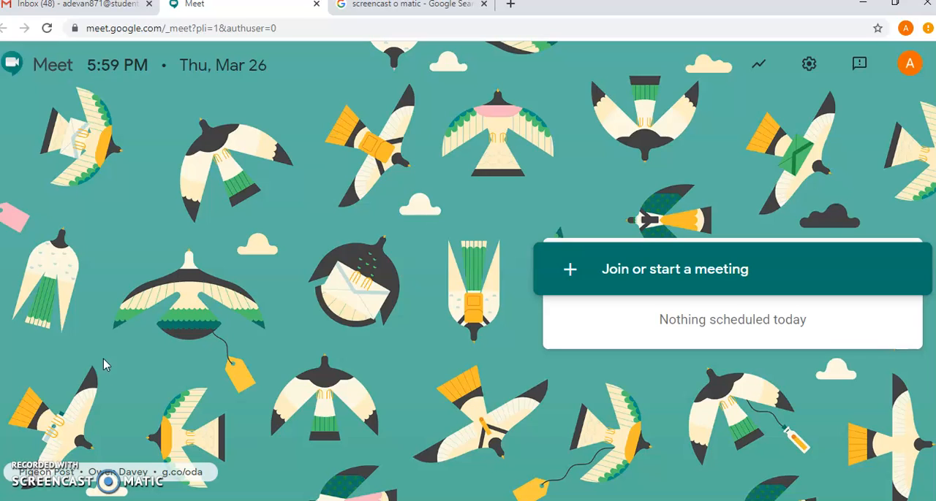